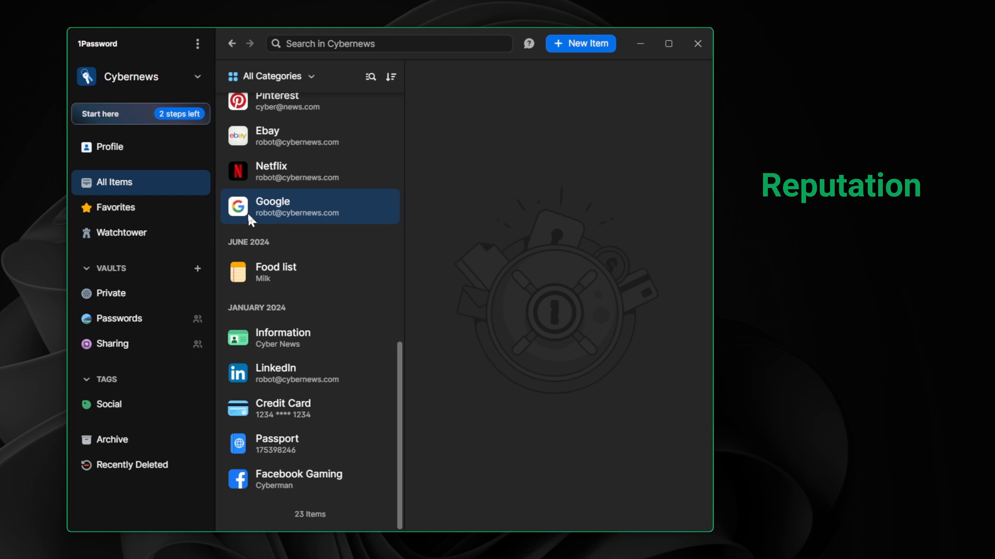
Step: Scroll the security page down to the Encryption section describing 256-bit AES
click(121, 233)
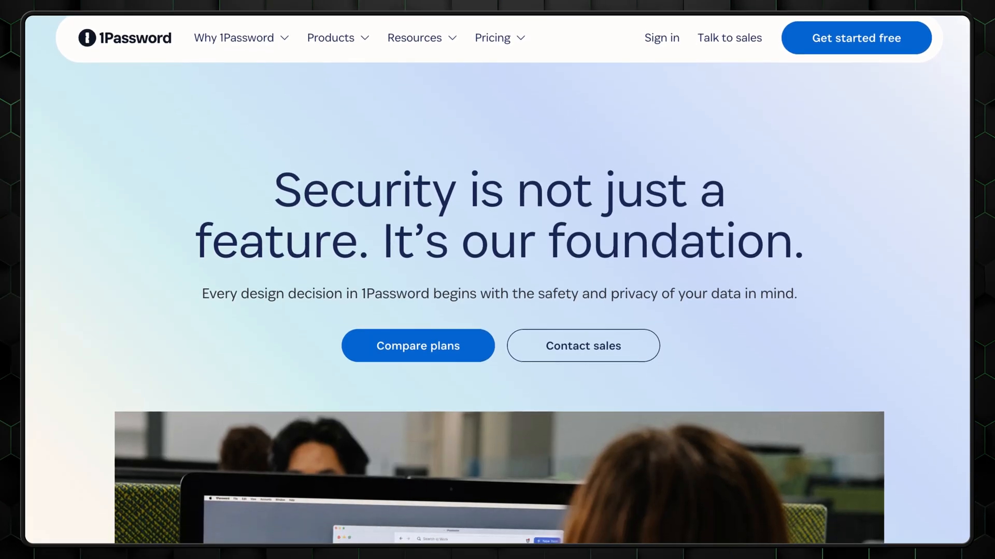
scroll(down, 3)
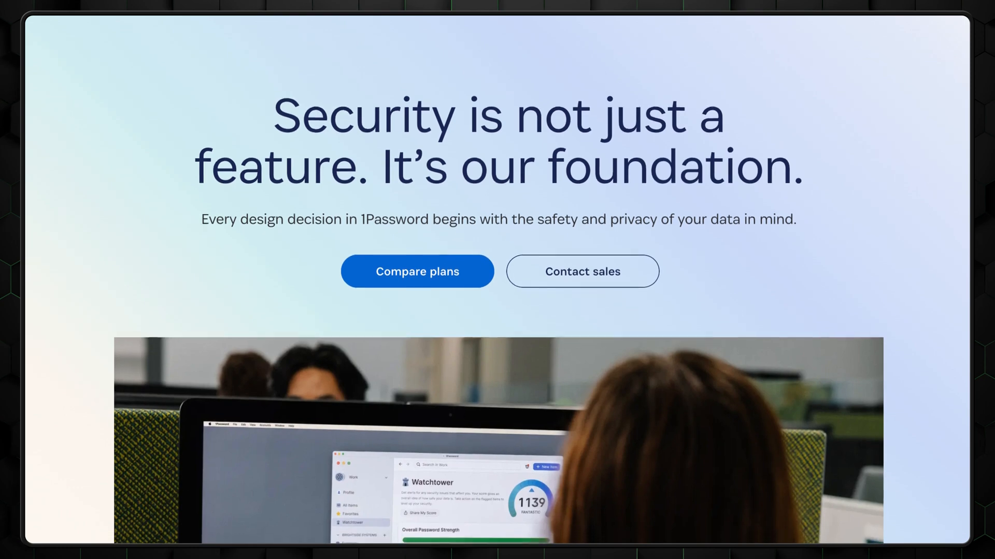
scroll(down, 3)
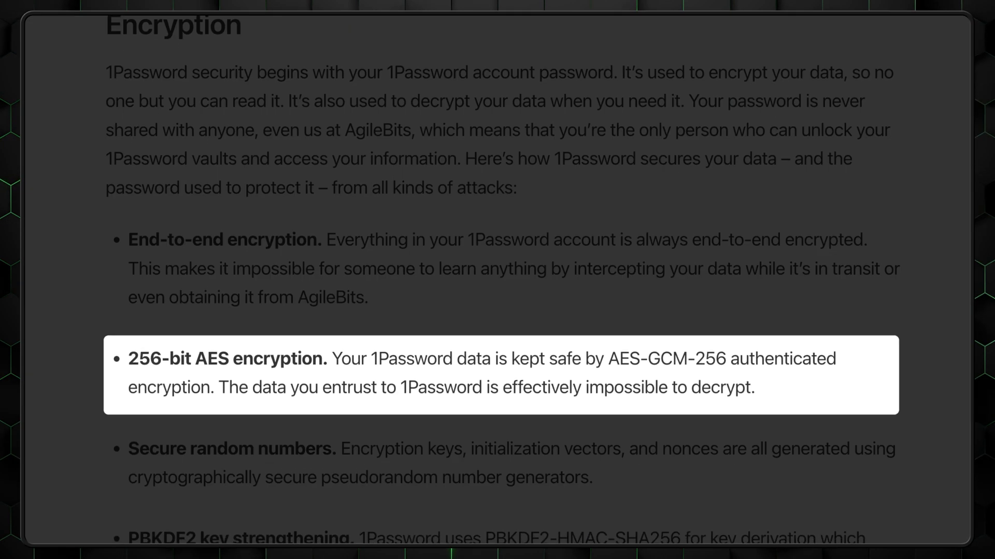
scroll(down, 3)
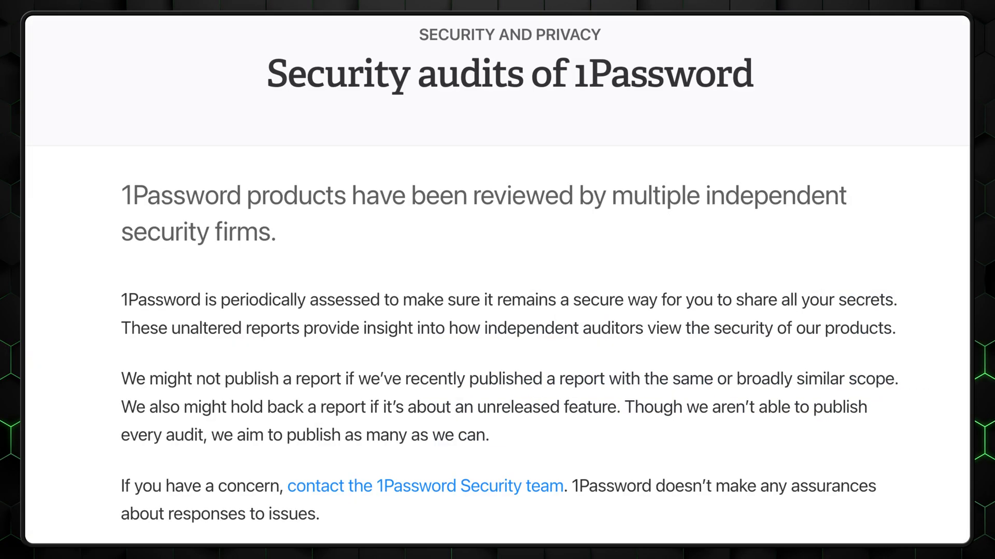
Step: Scroll the Security audits page down to the Penetration tests table with audit dates
scroll(down, 3)
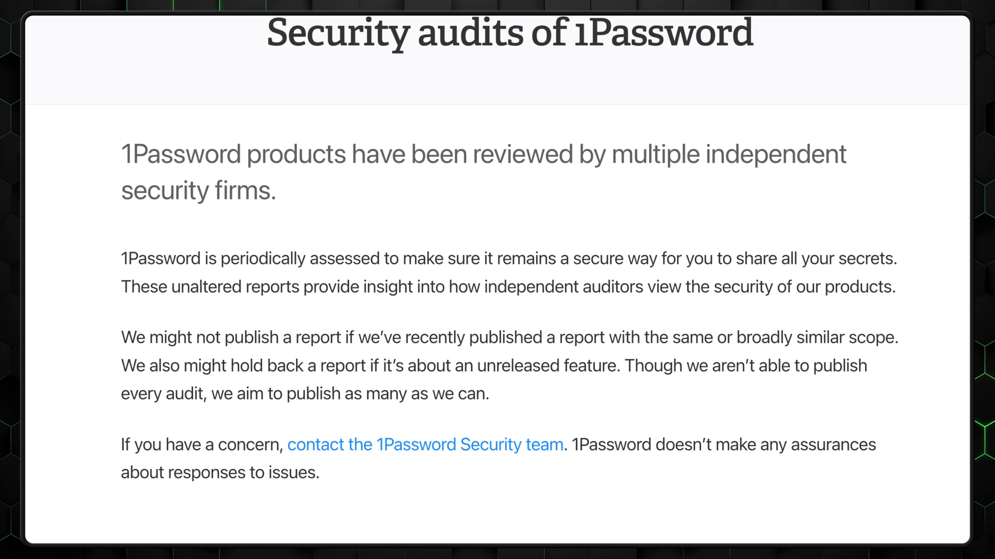
scroll(down, 3)
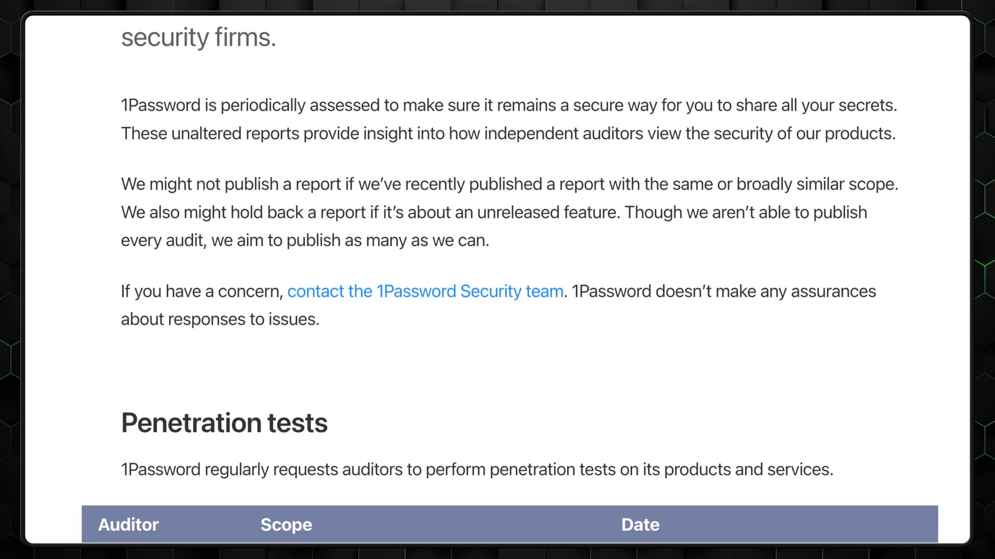
scroll(down, 3)
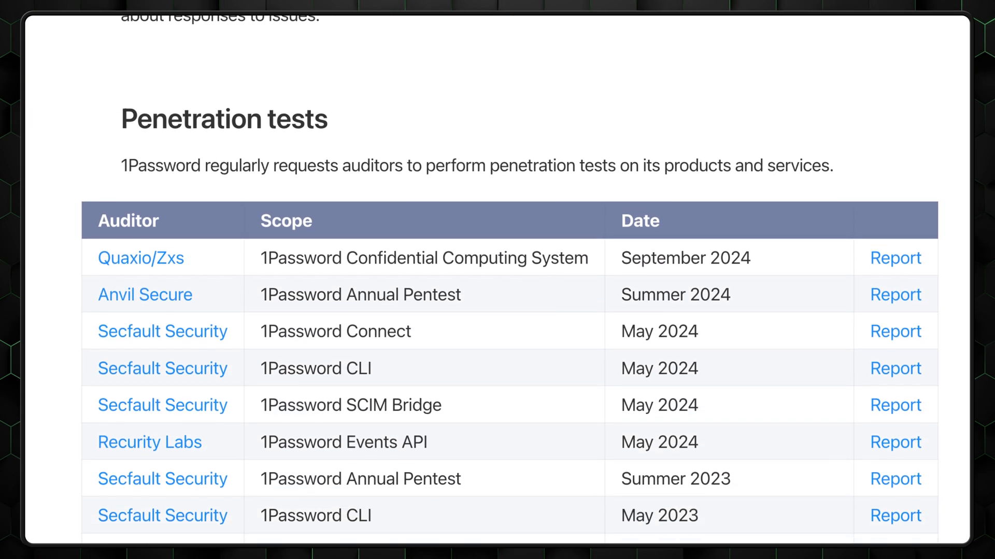
scroll(down, 3)
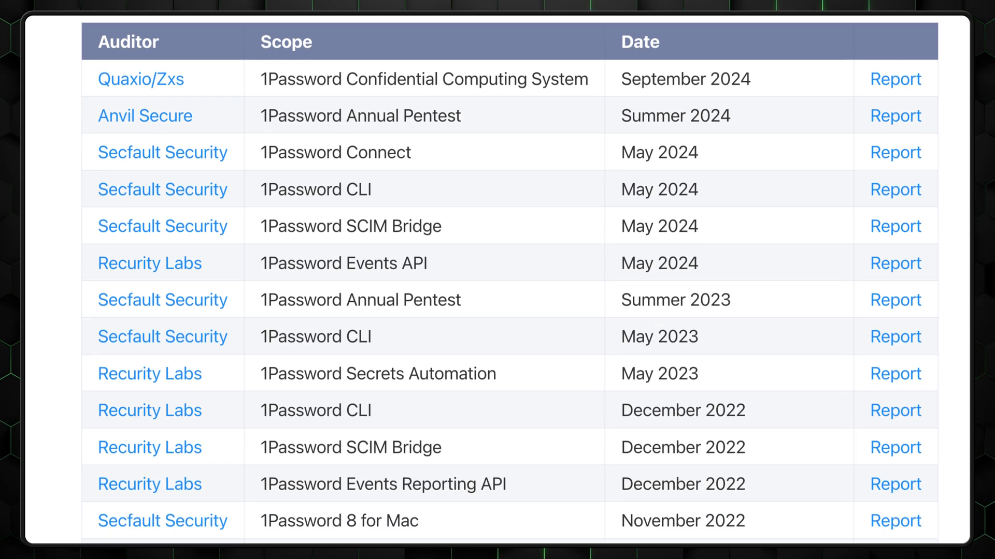
scroll(down, 3)
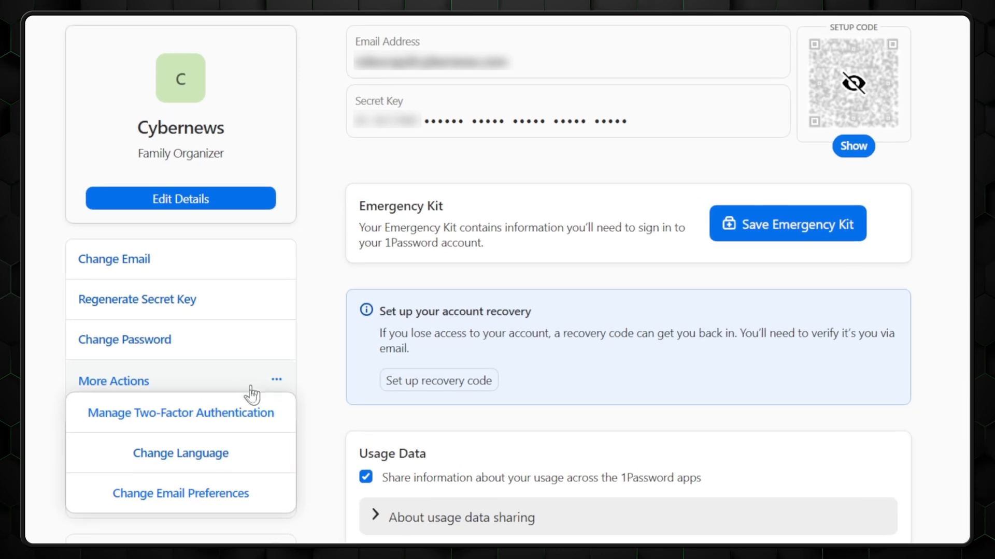
Step: From More Actions, bring up the support article on automatic daily data backups
click(180, 413)
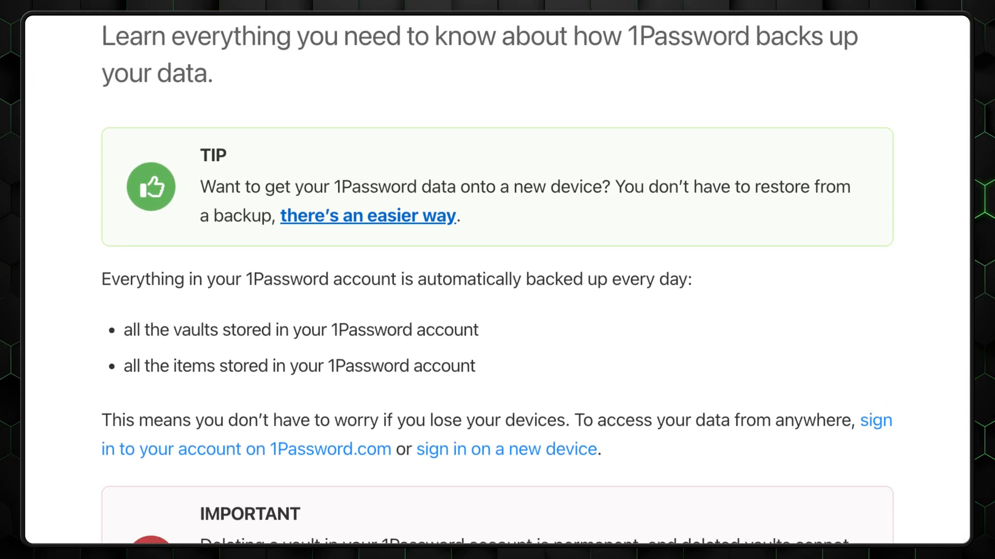
scroll(down, 3)
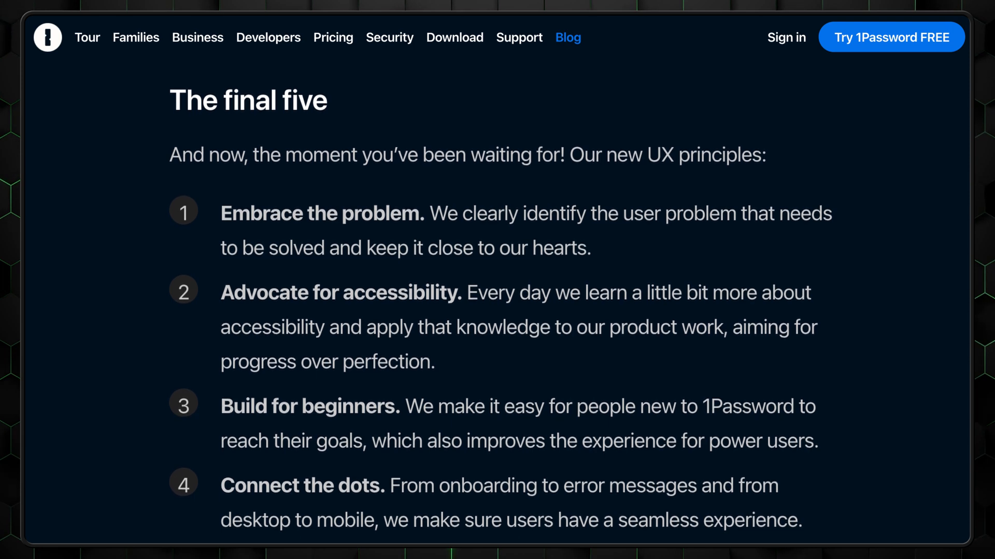
Step: Scroll the blog post down to 'The final five' UX principles list
scroll(down, 3)
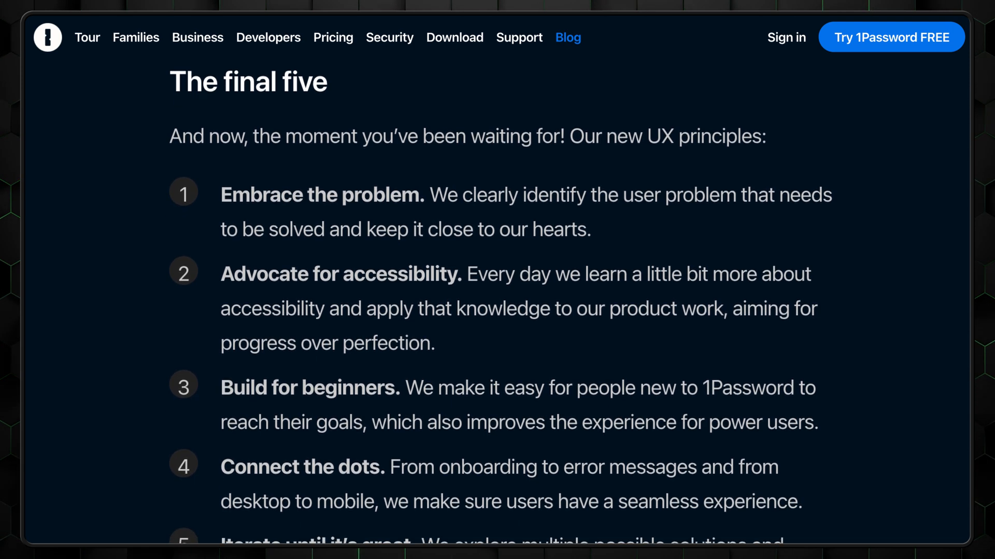
scroll(down, 3)
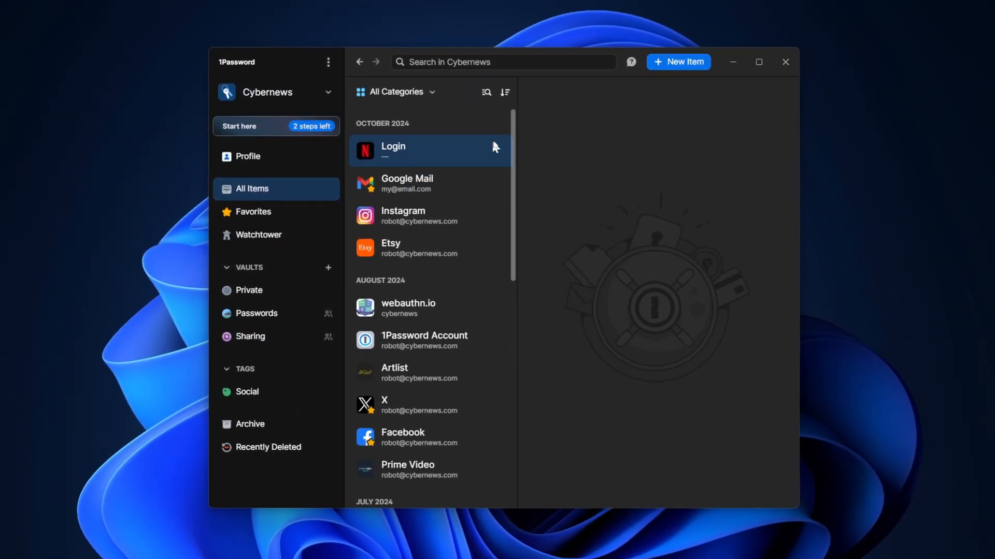
Step: Start a new password item and generate a 12-word memorable phrase separated by underscores
click(678, 62)
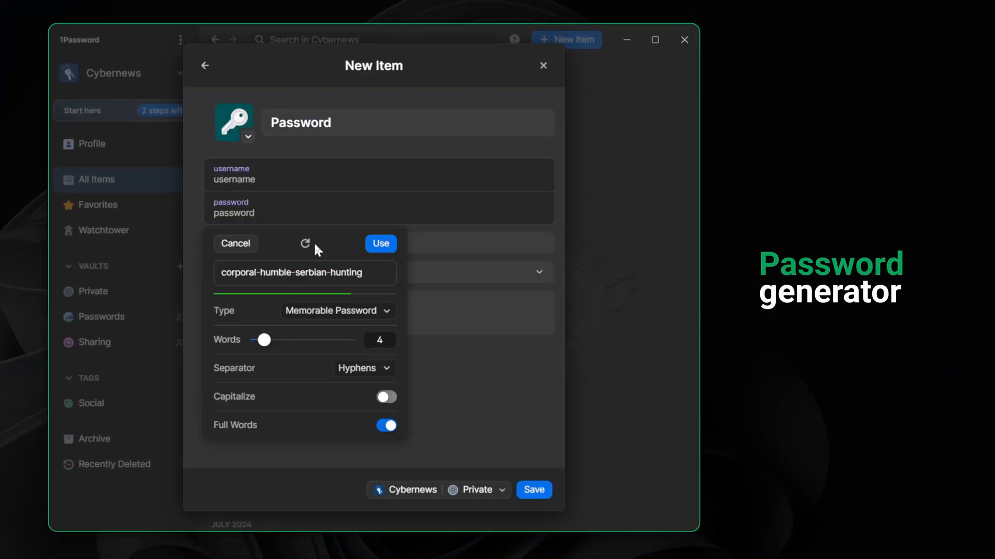
drag(264, 339, 327, 340)
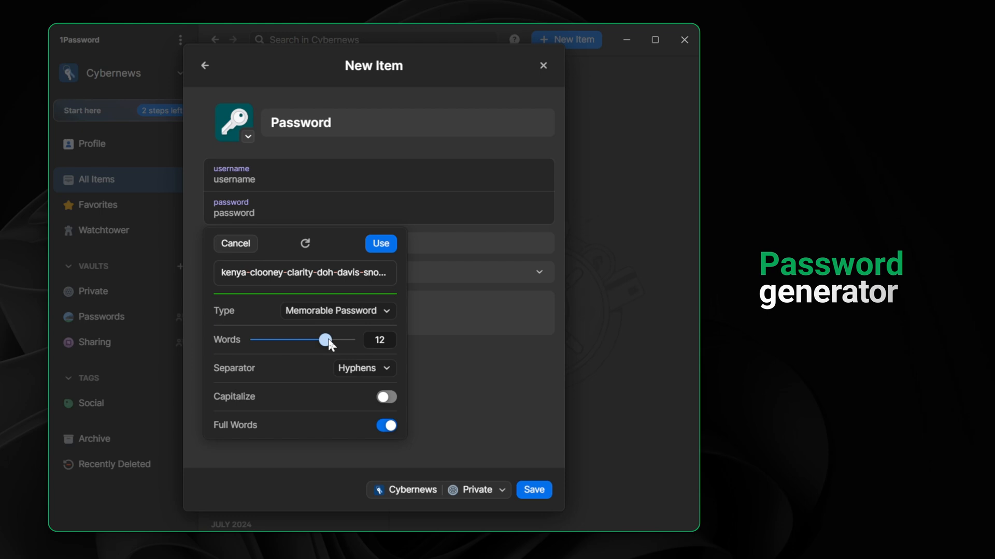
click(480, 368)
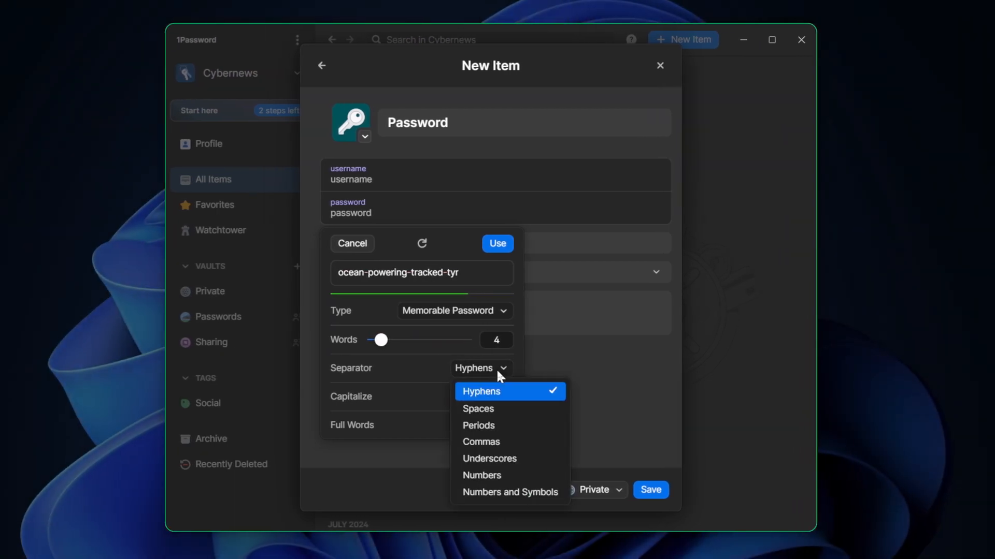
click(489, 458)
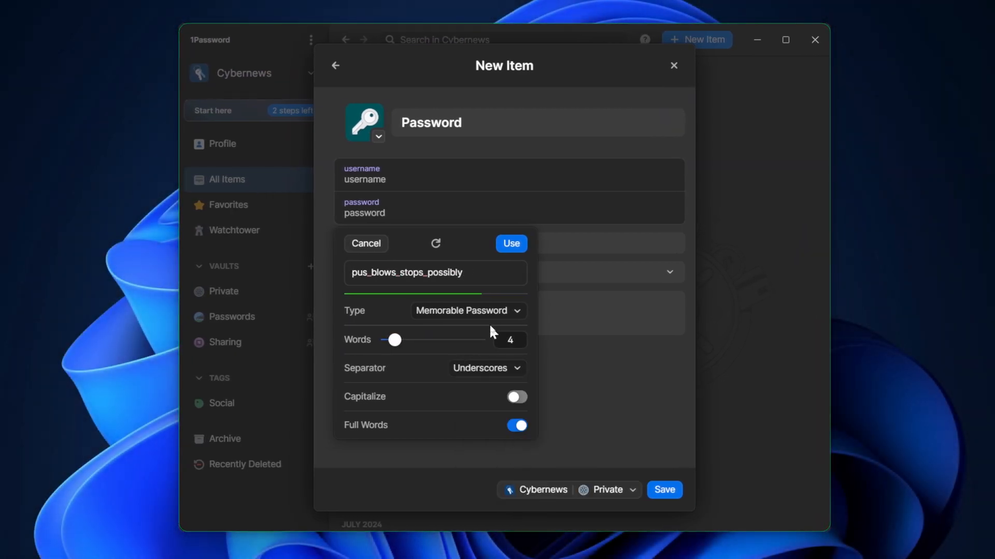
Step: Switch the generator to a random password with symbols included
click(468, 311)
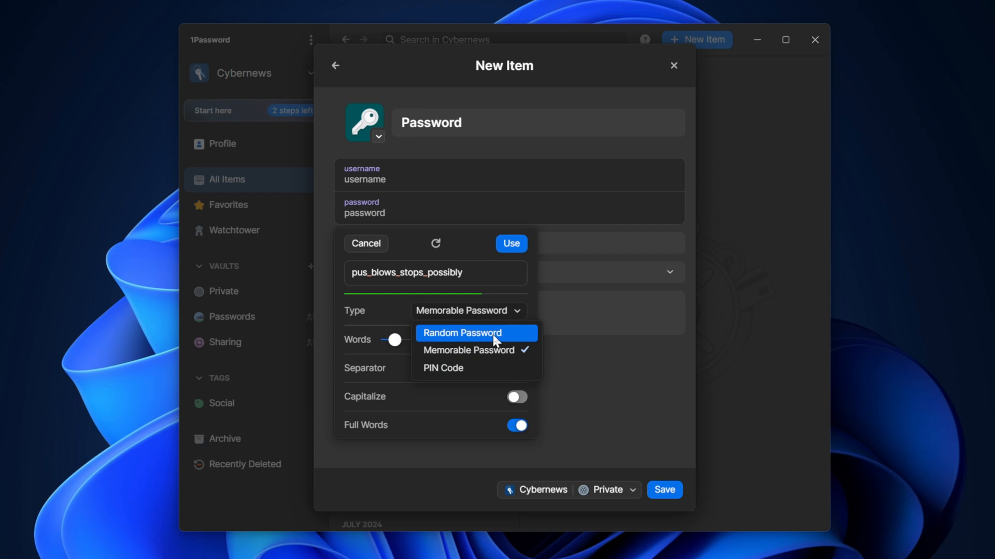
click(458, 333)
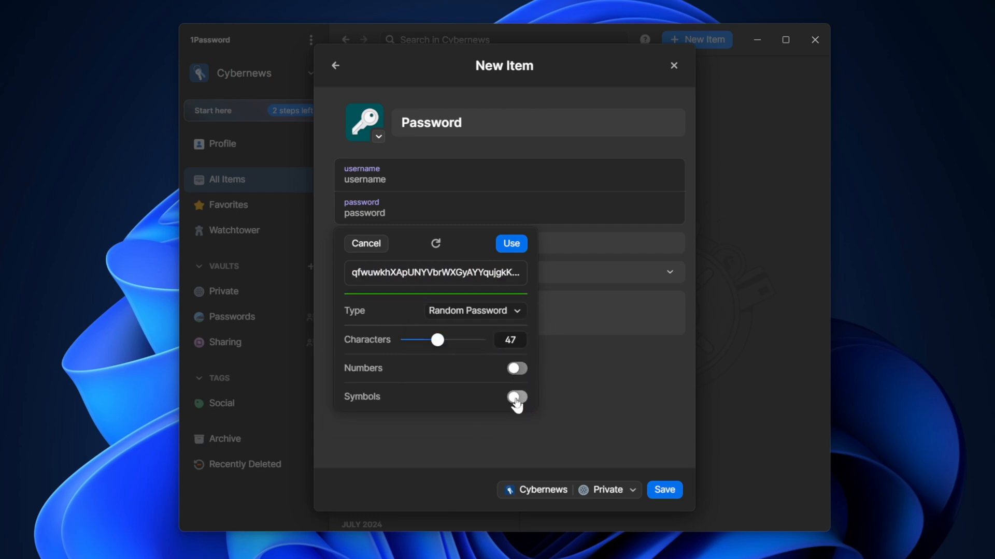
click(474, 311)
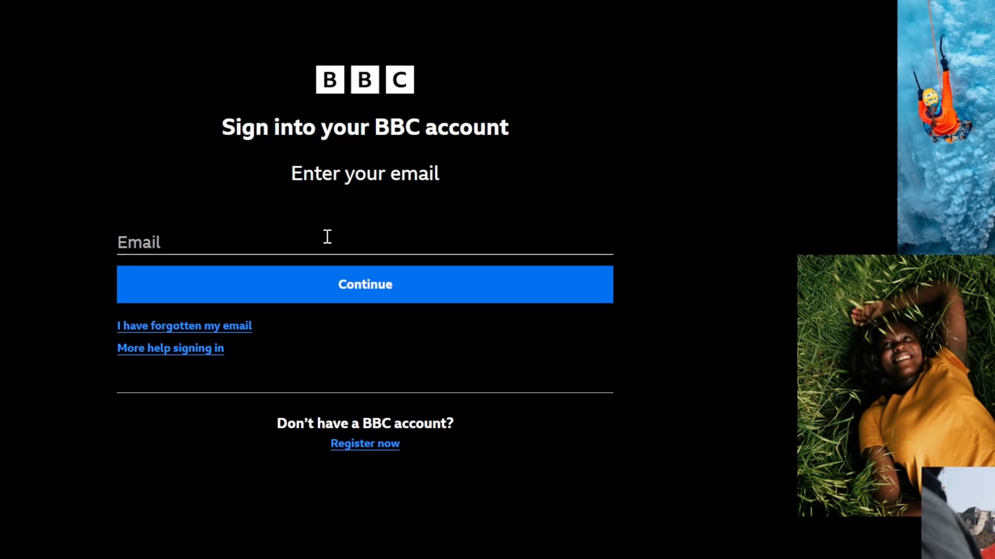
Step: Focus the BBC sign-in email field, then scroll to the Passkeys vs. passwords table
click(364, 284)
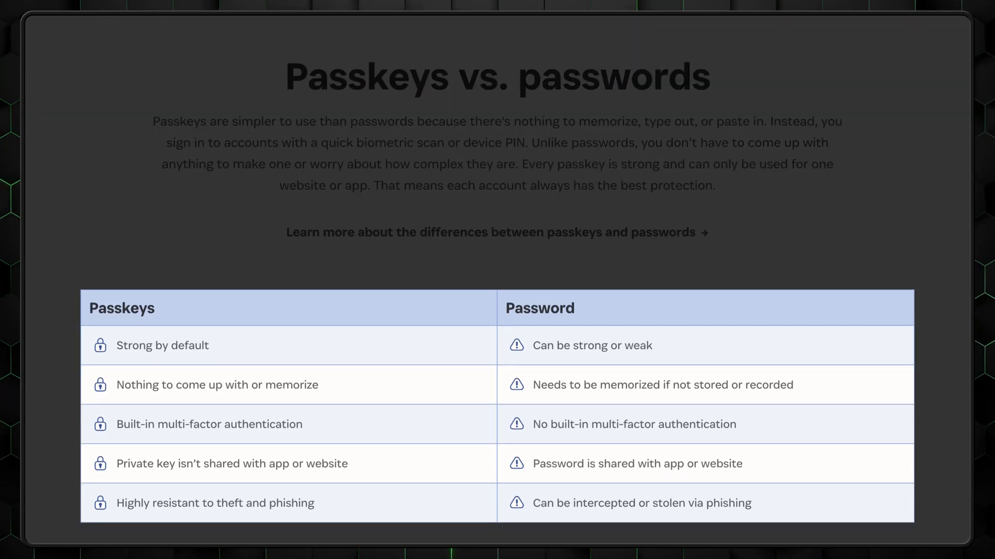
scroll(down, 3)
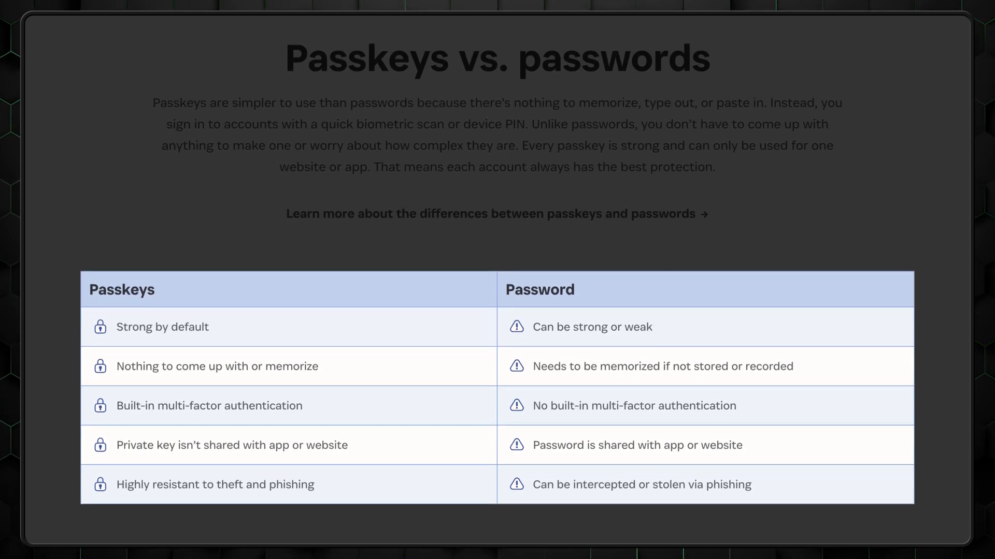
scroll(down, 3)
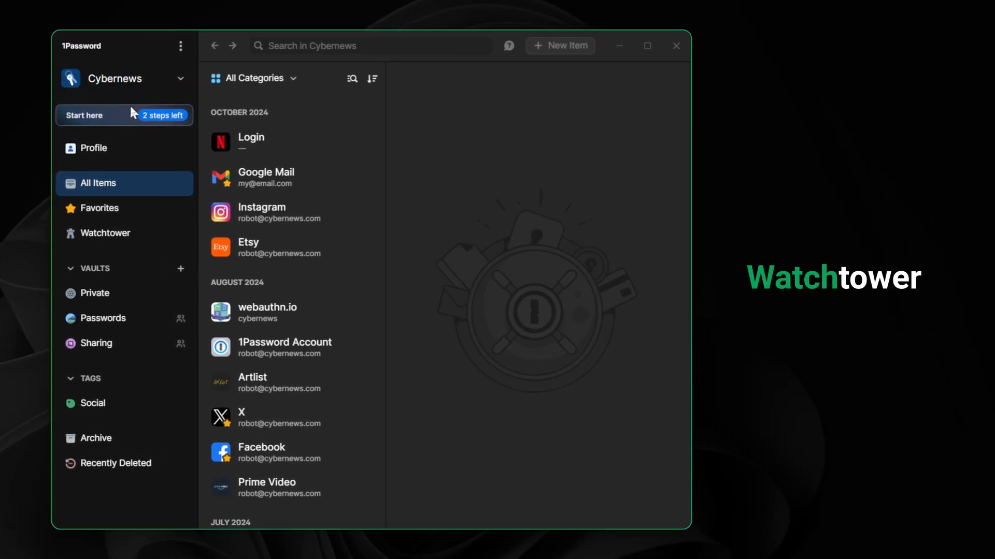
Step: Open the Watchtower dashboard and list items lacking two-factor authentication
click(105, 232)
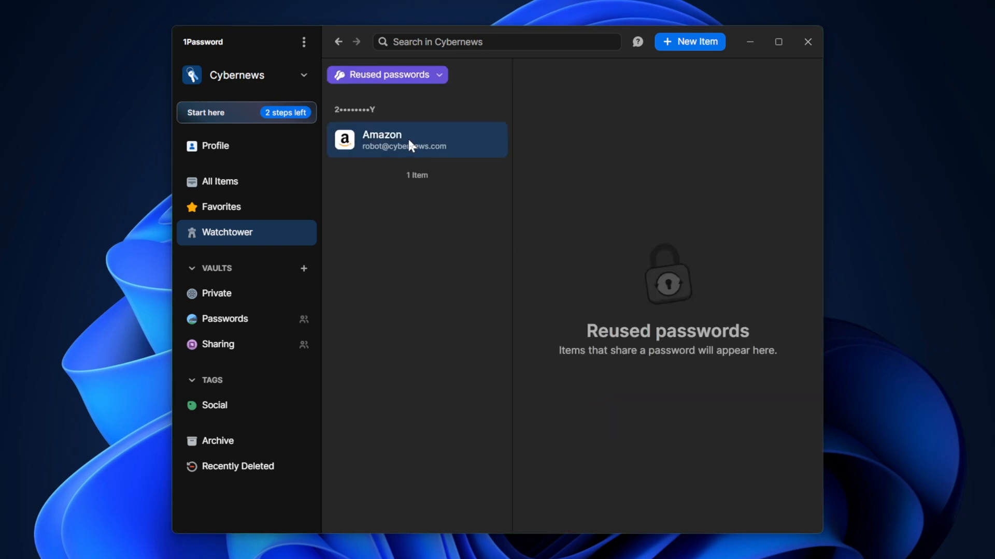
click(226, 232)
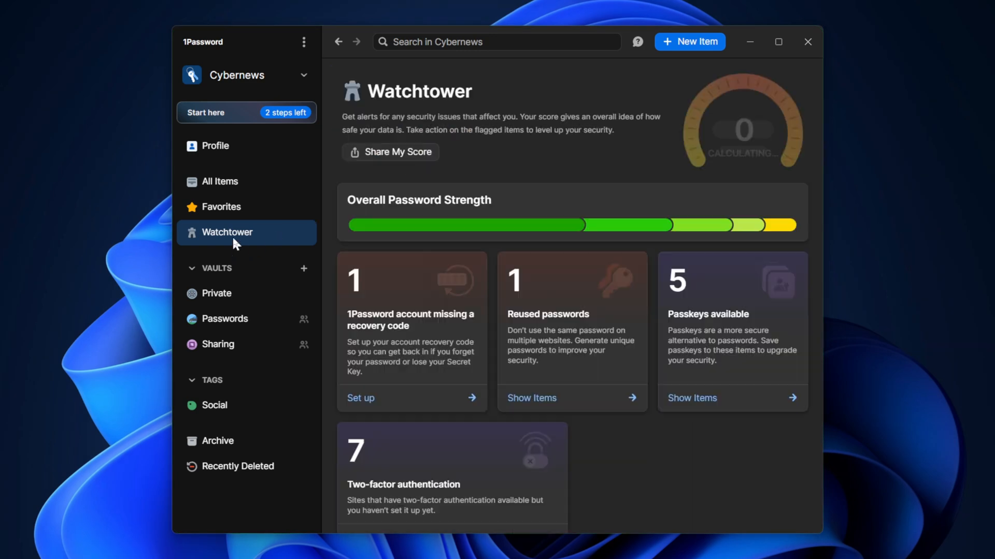
scroll(down, 3)
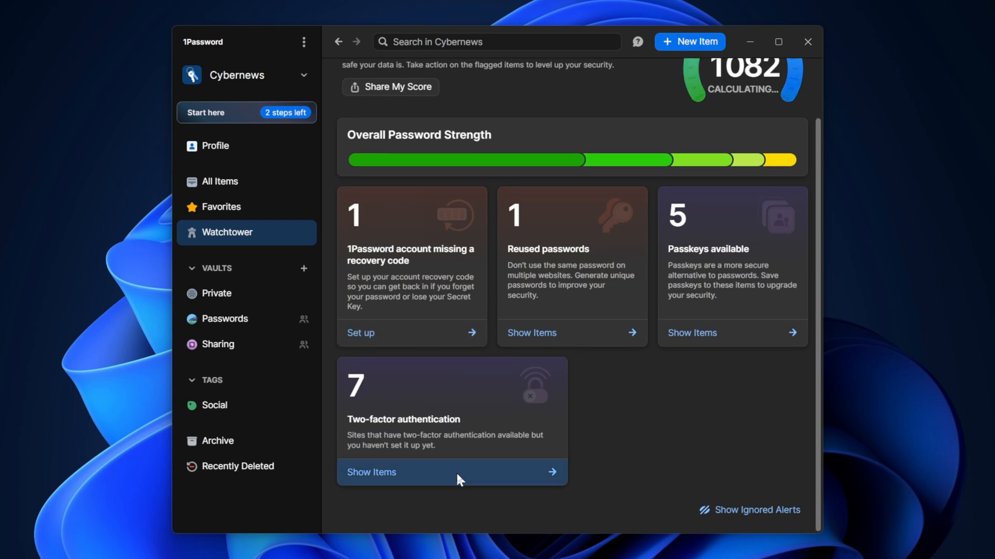
click(371, 472)
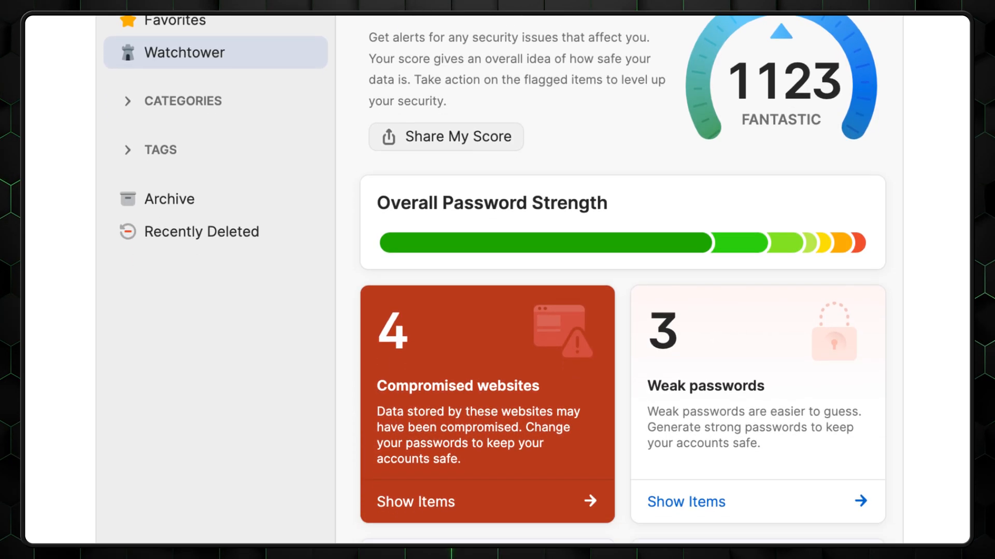
Step: Scroll through the compromised websites and vulnerable passwords cards, then select the Etsy login
scroll(down, 3)
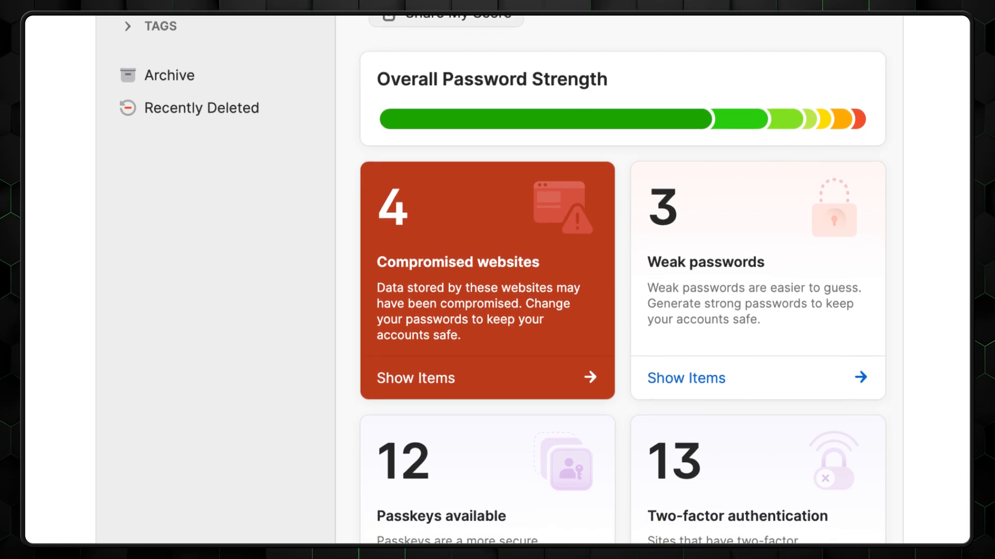
scroll(down, 3)
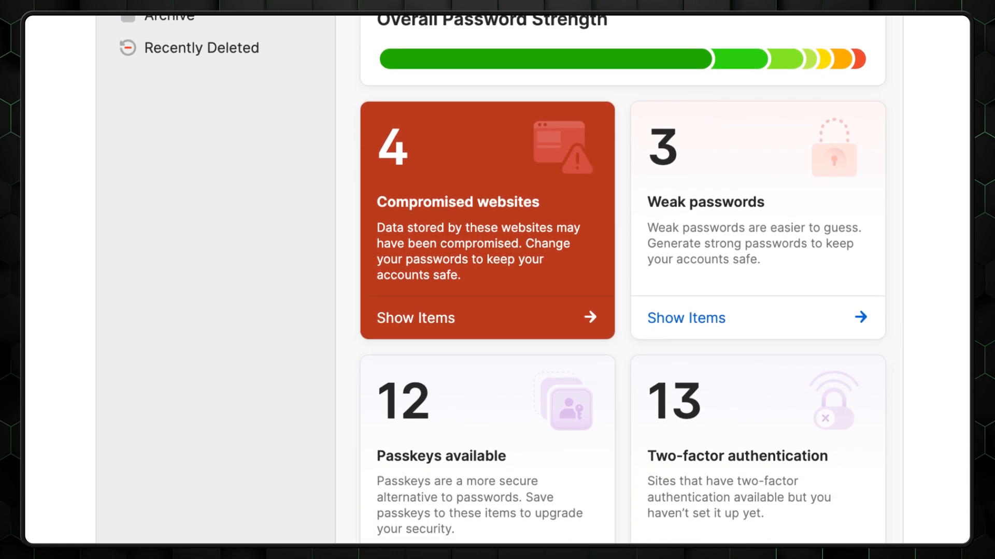
scroll(down, 3)
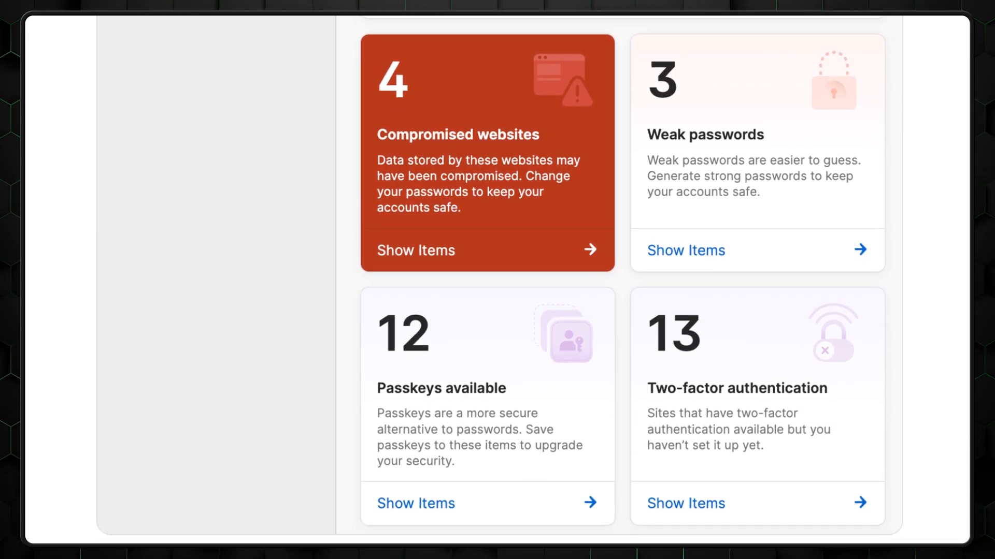
click(415, 250)
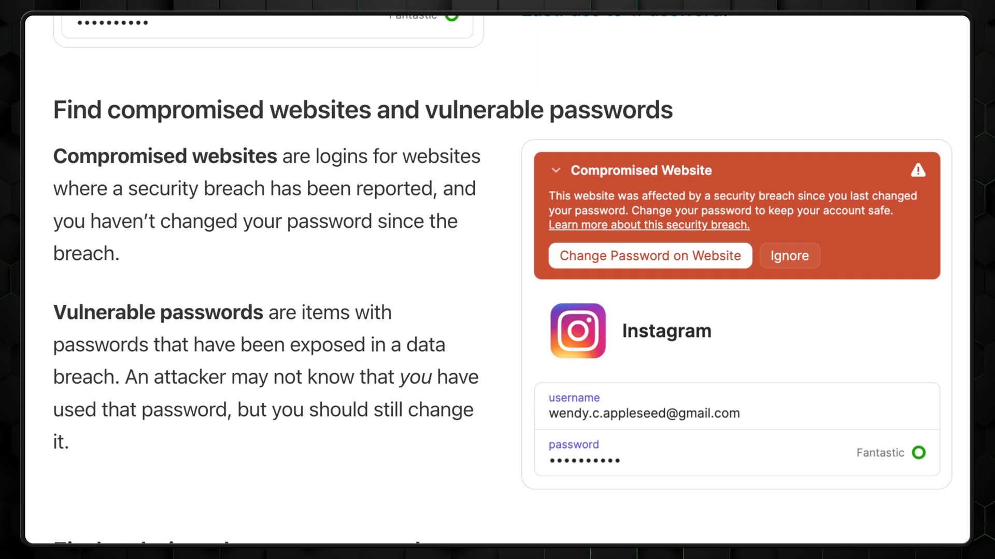
scroll(down, 3)
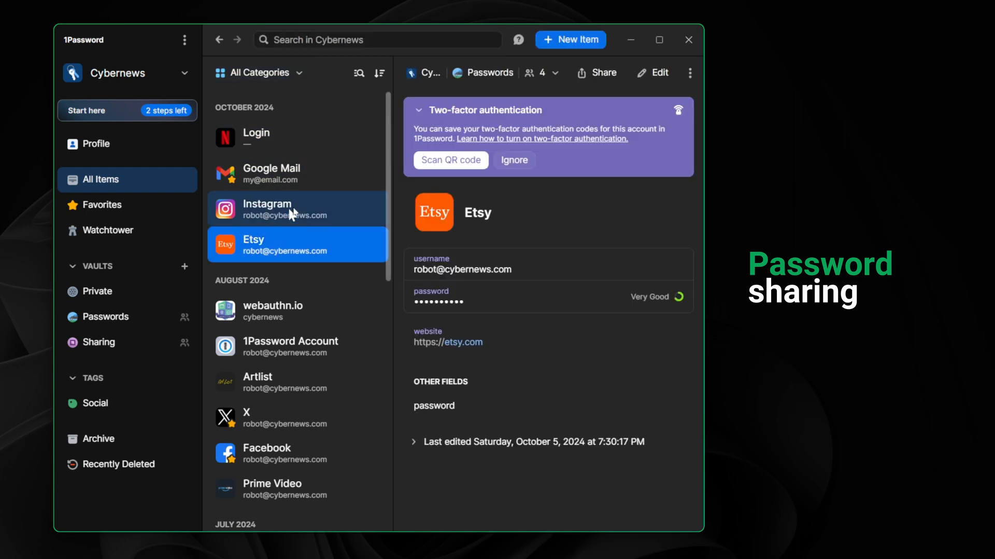
Step: Share the Etsy login via a link expiring after 1 day, viewable once, and copy it
click(596, 73)
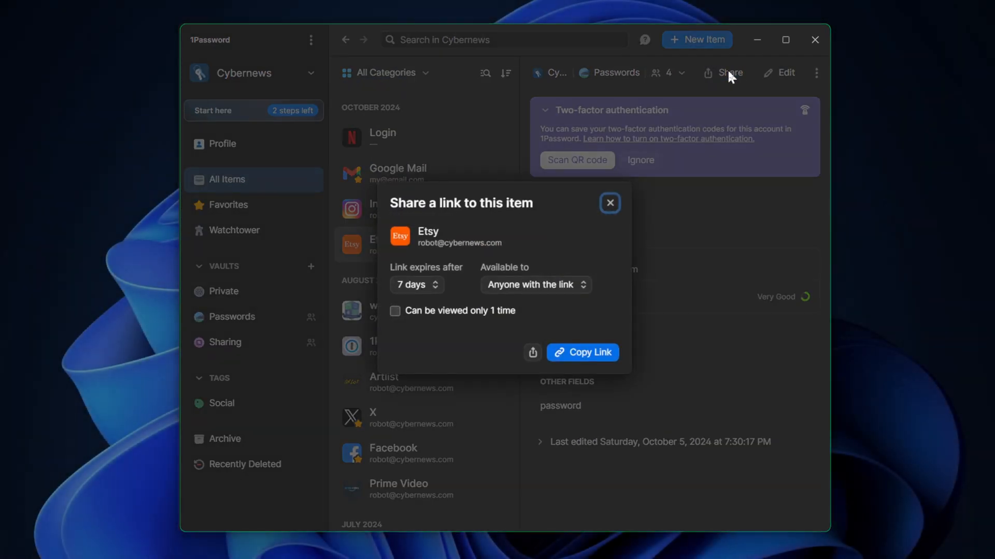
click(534, 284)
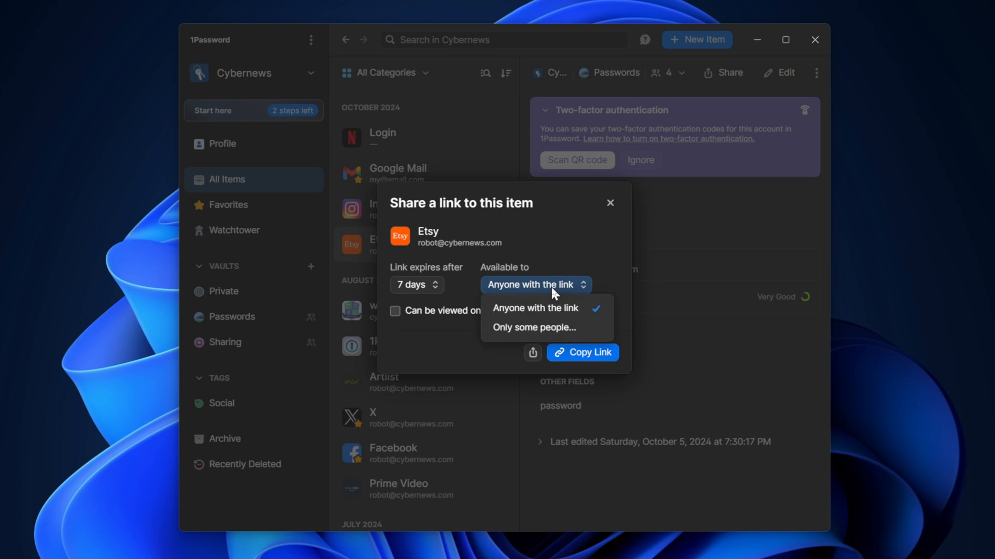
mouse_move(431, 292)
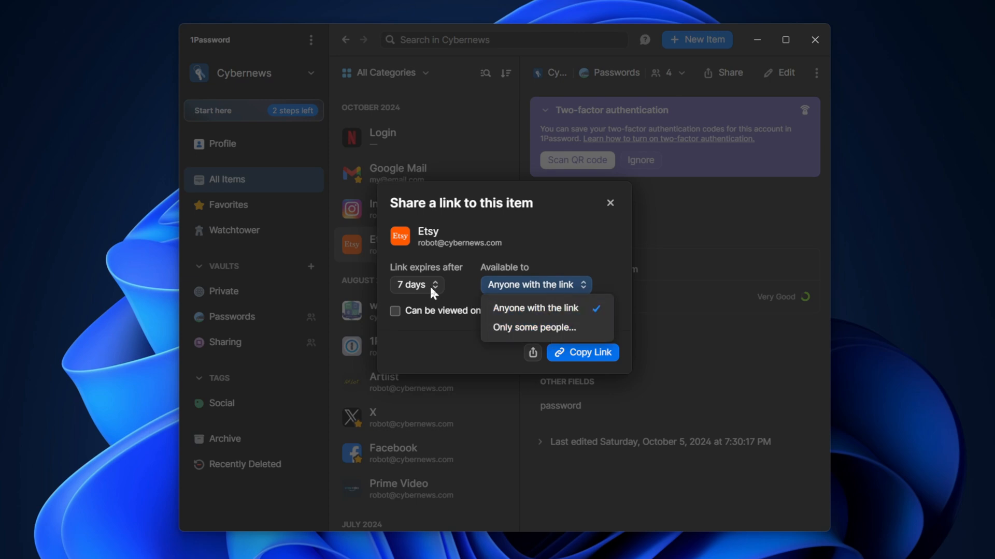
click(415, 284)
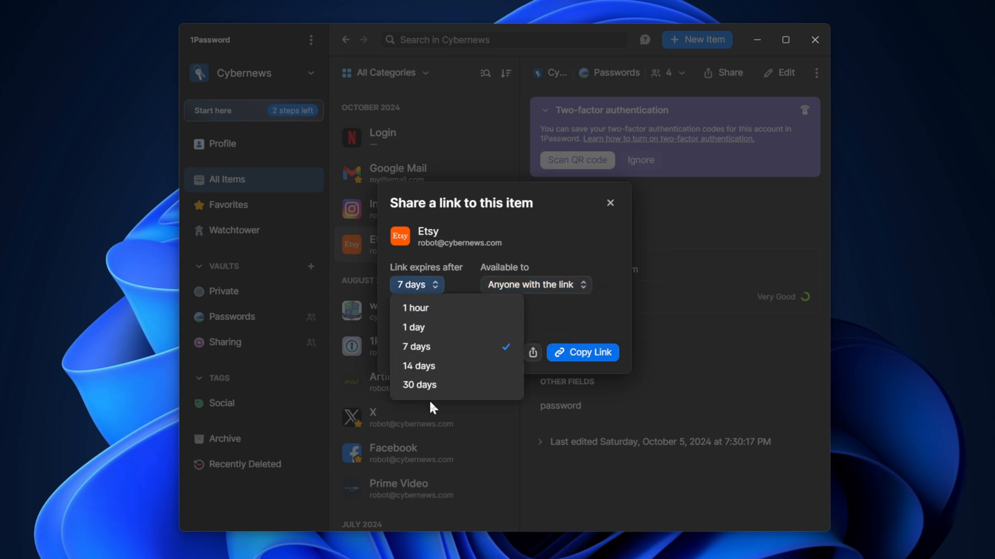
click(413, 327)
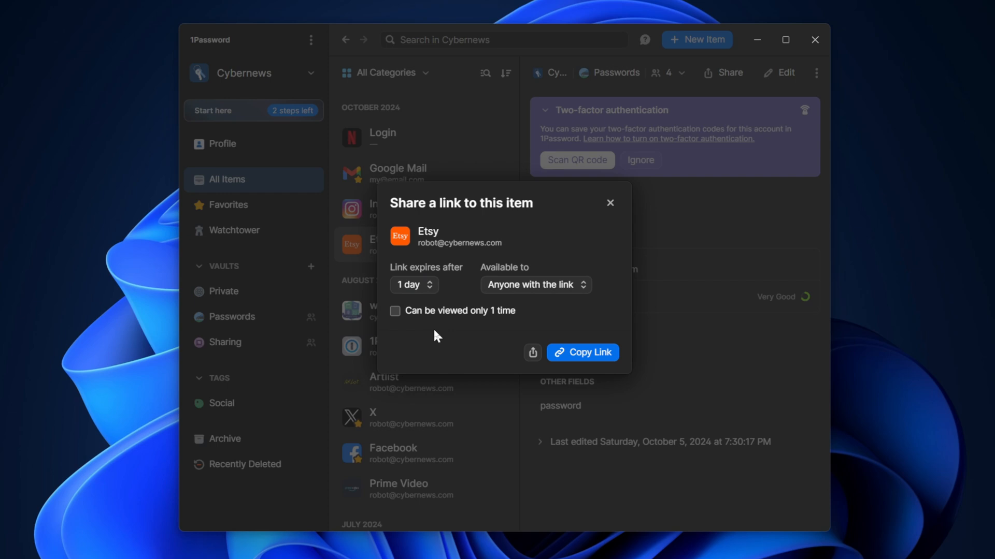
click(394, 311)
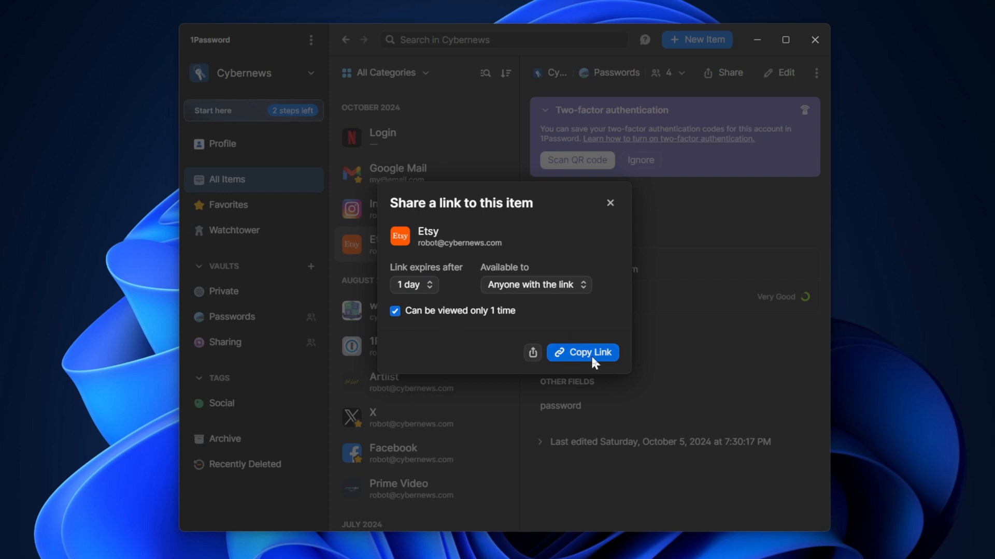
click(581, 352)
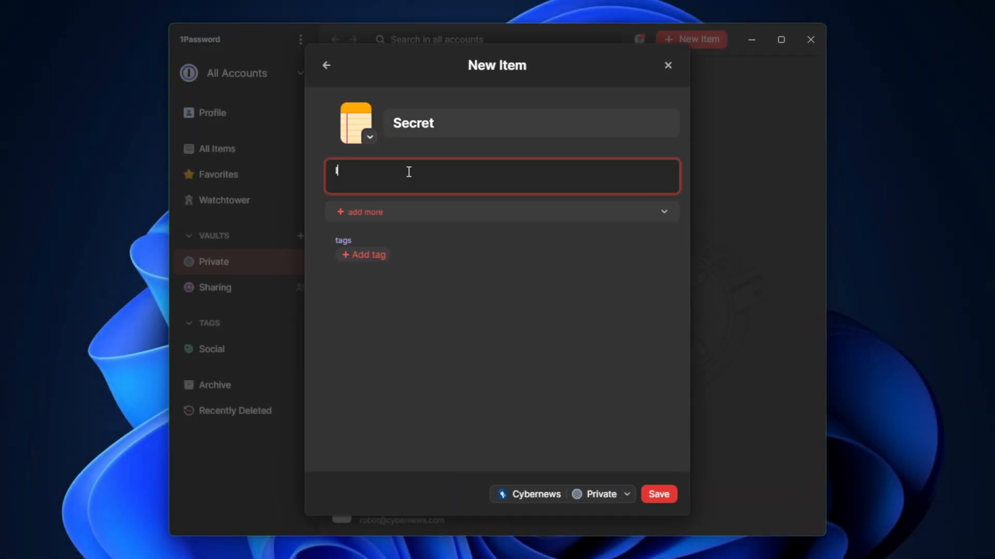
Step: Type 'I like trains' into the body of the secure note titled Secret
text(I like trains)
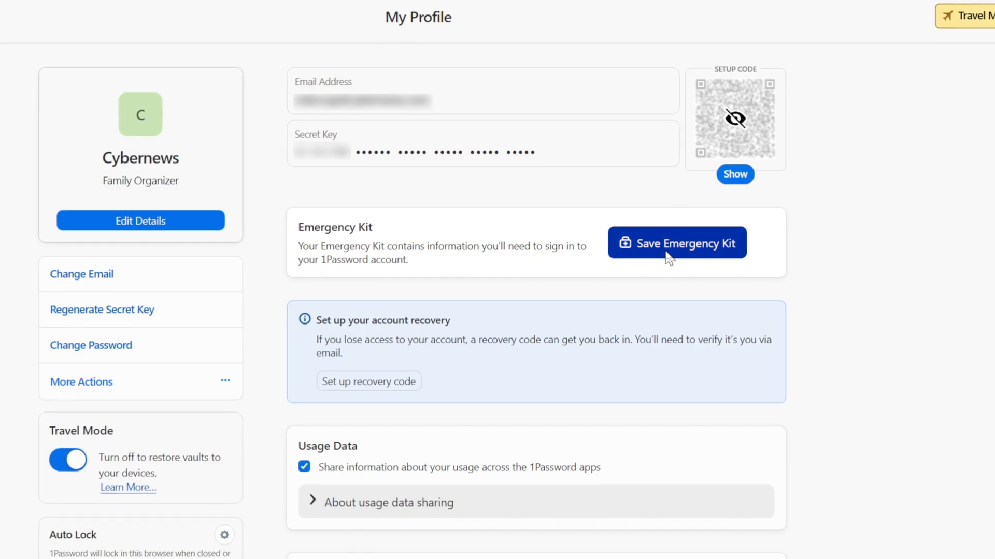
Step: Download the Emergency Kit PDF from My Profile and dismiss the saved confirmation
click(675, 243)
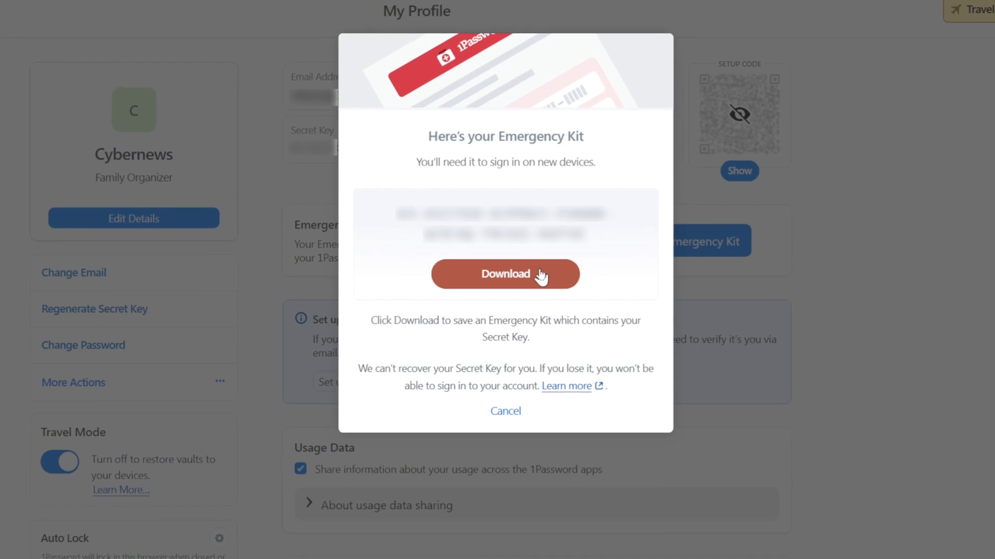
click(505, 274)
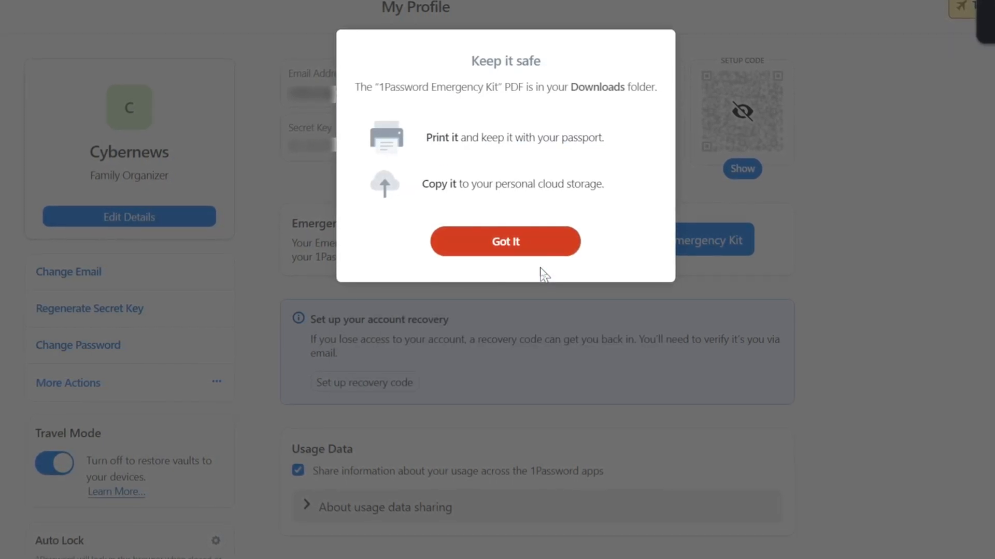
click(505, 241)
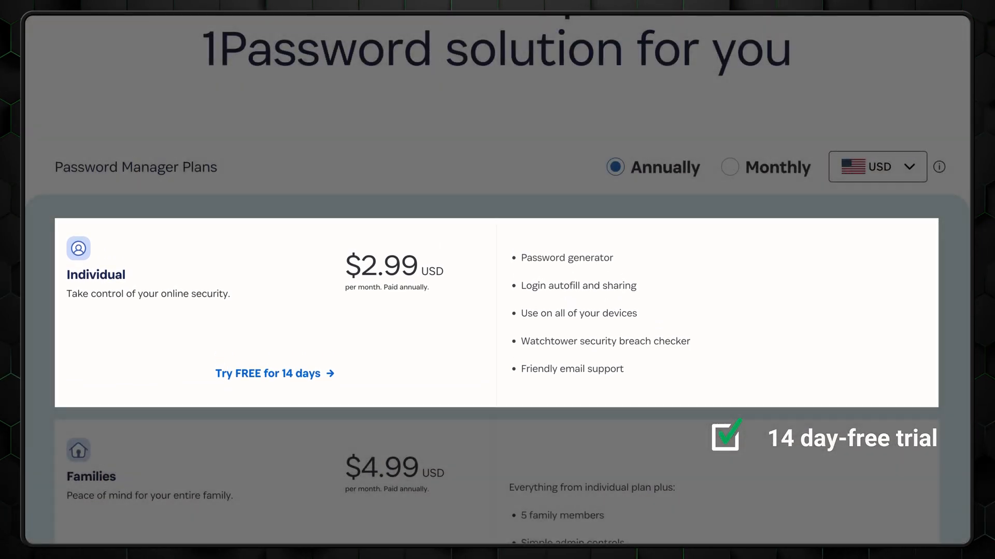
Step: View the $2.99 Individual plan, then select the $4.99 Families plan with its 14-day trial
click(274, 373)
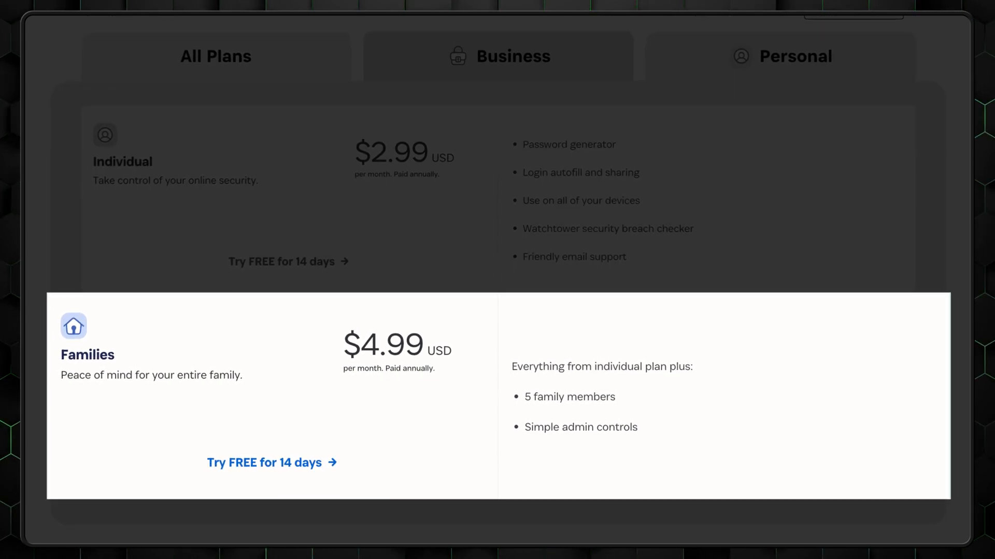
scroll(down, 3)
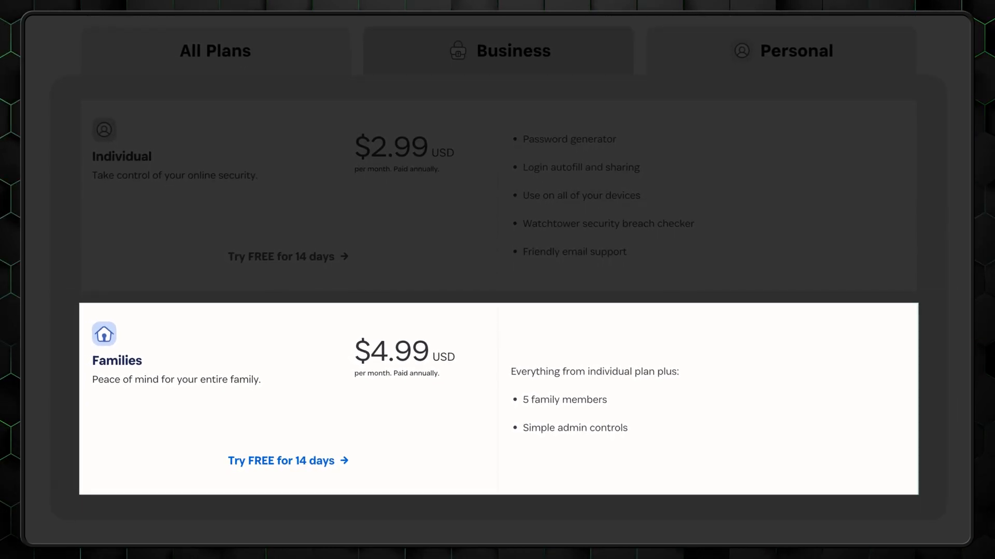
click(288, 461)
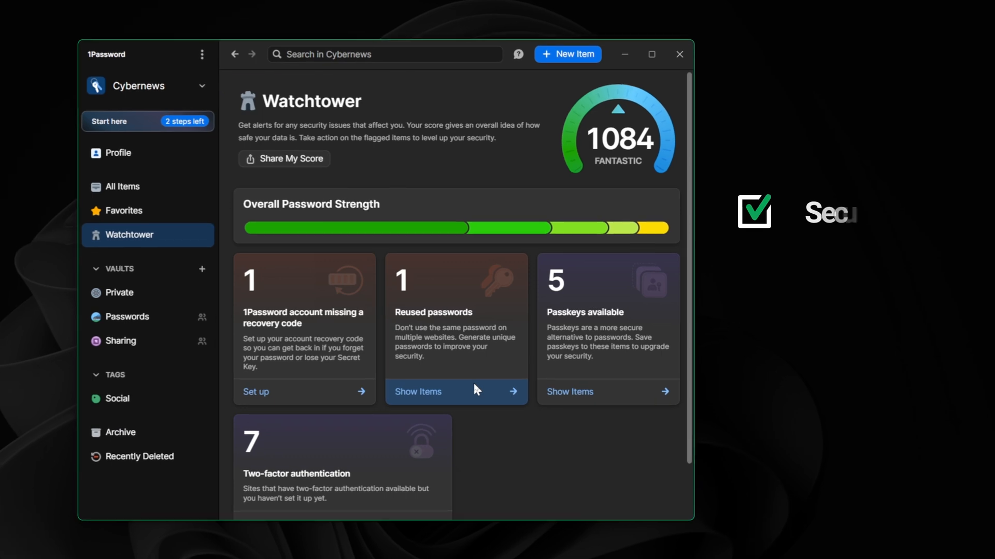
Step: List the reused-password Amazon login, start a new Password item, and open the separator choices
click(416, 392)
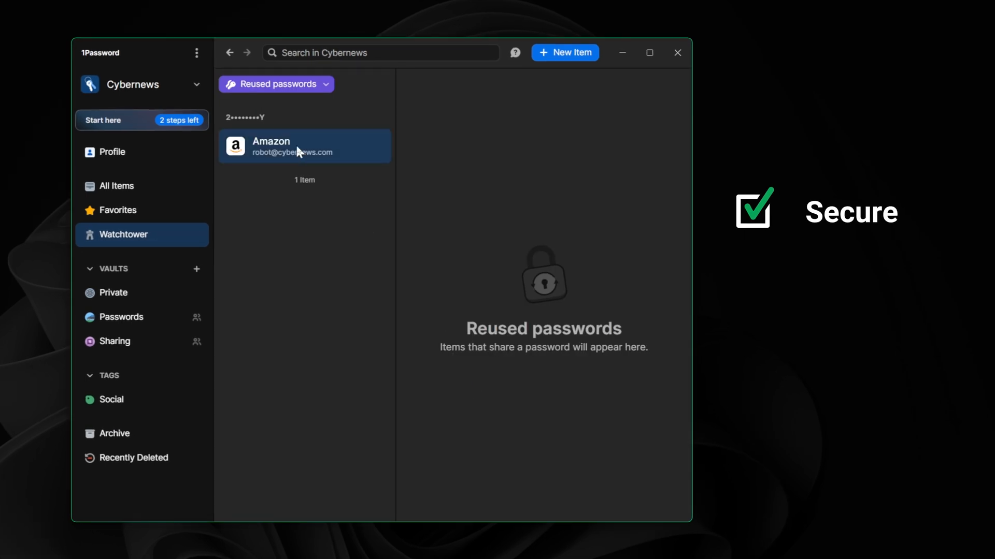
click(564, 51)
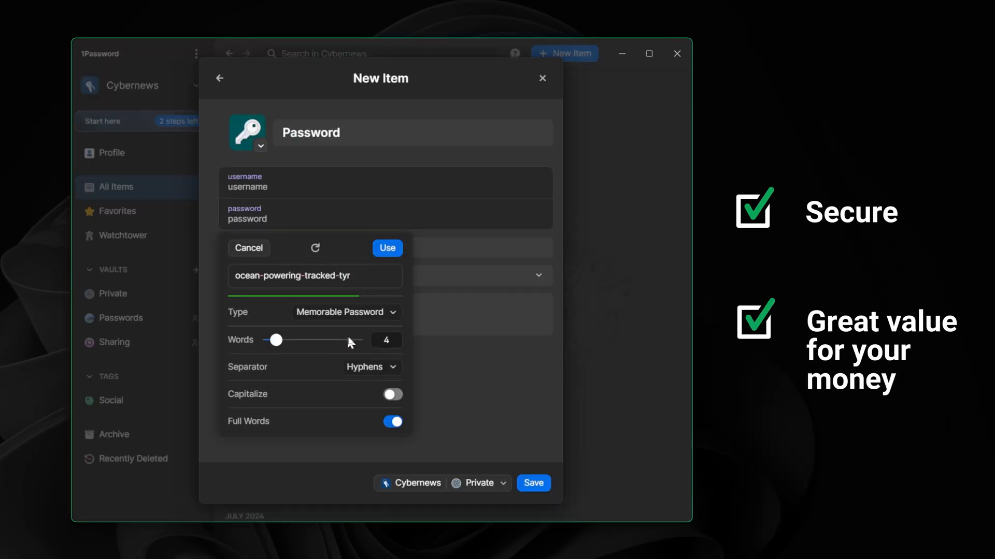
click(370, 367)
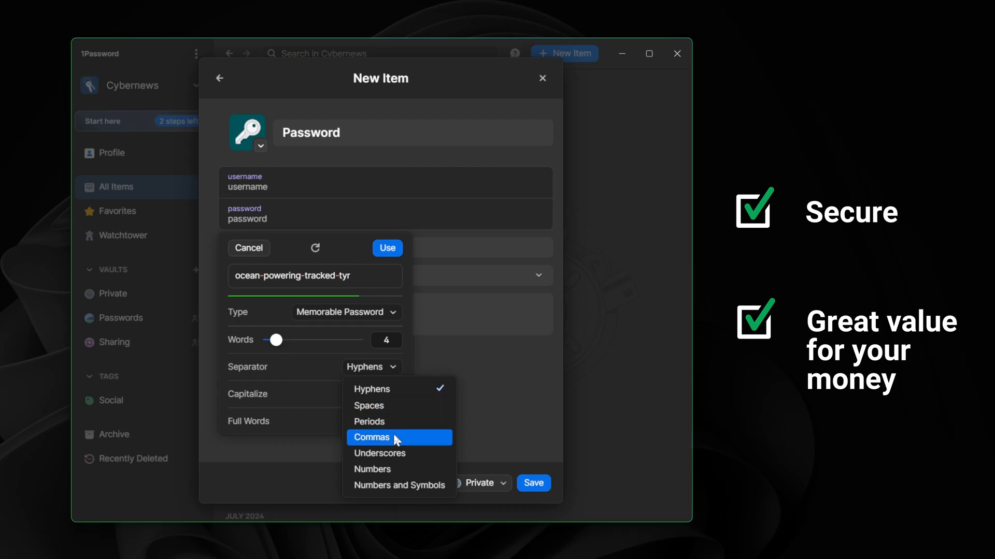